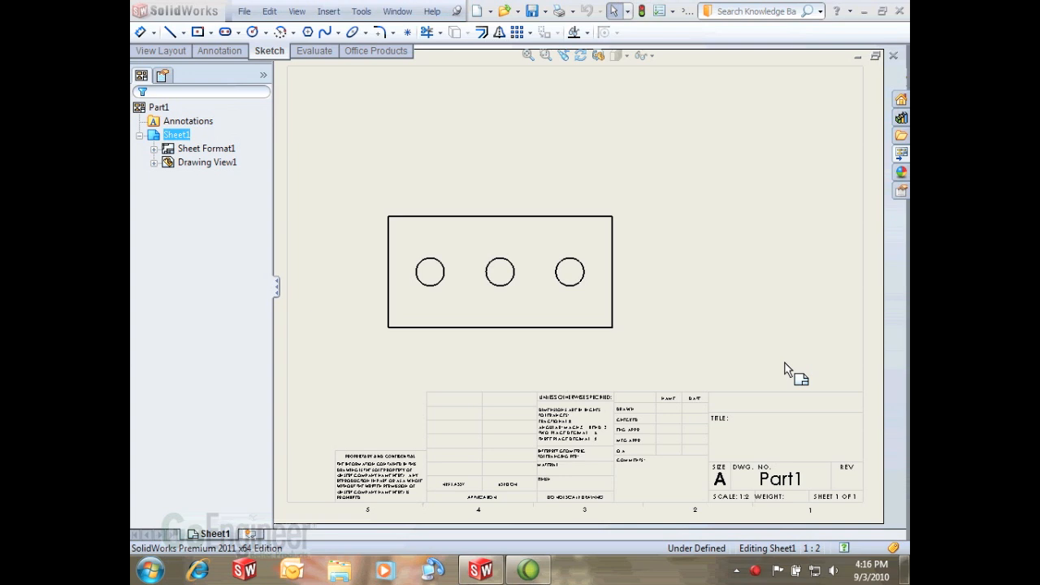
pyautogui.moveTo(827, 331)
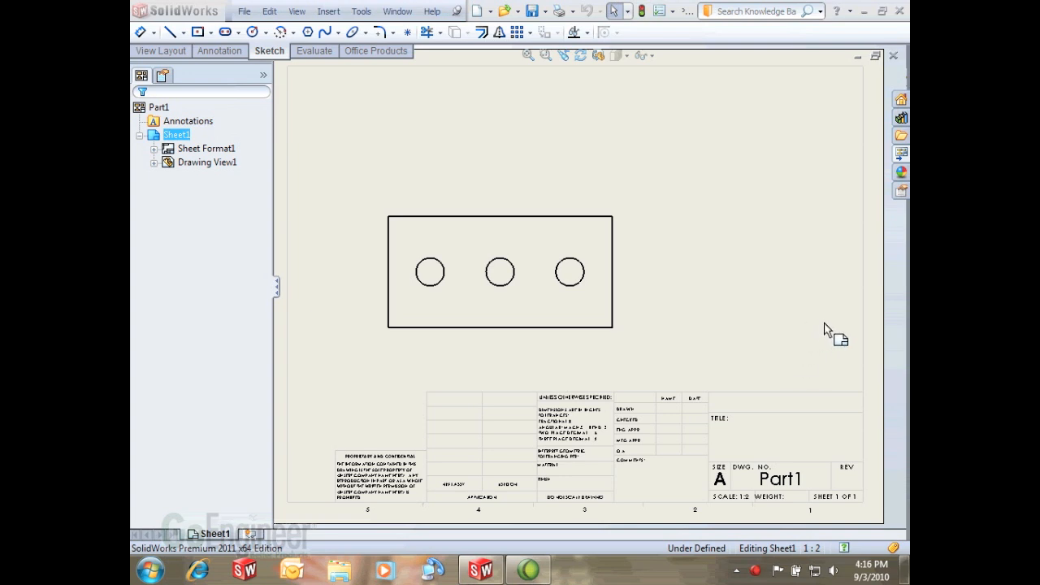
# - Activate Smart Dimension to start dimensioning the block view
pyautogui.click(140, 32)
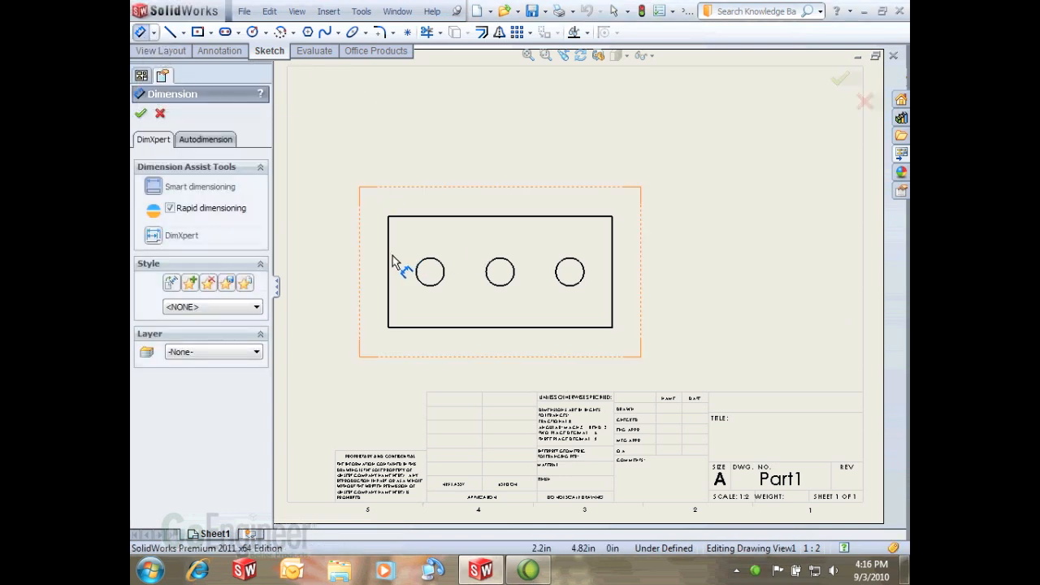
# - Dimension the hole positions from the block's left edge, placing the 4.000 dimension
pyautogui.click(429, 272)
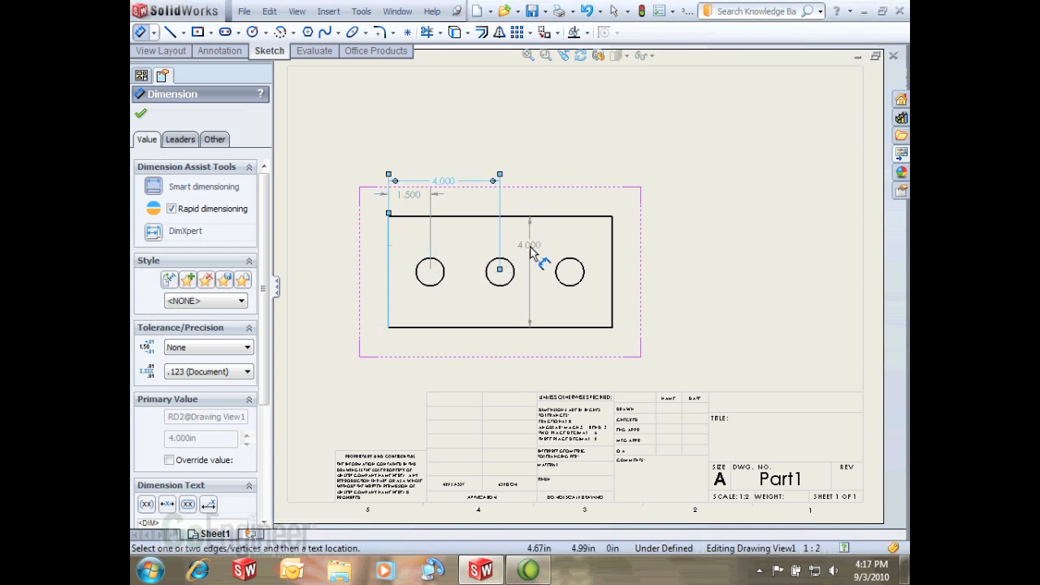
pyautogui.click(569, 270)
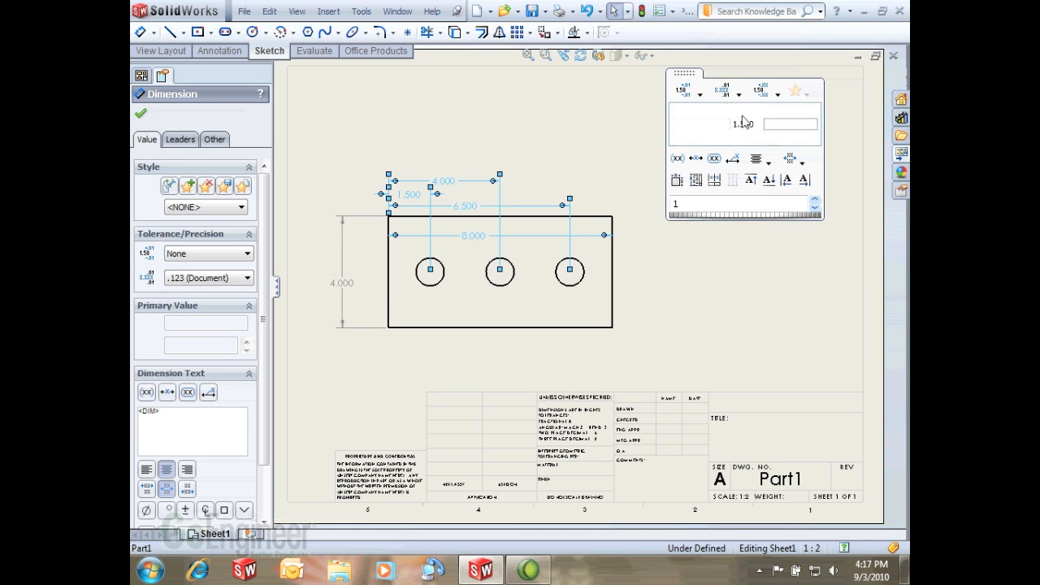
# - Set a bilateral tolerance of +0.010in / -0.020in on the hole-position dimension
pyautogui.click(689, 90)
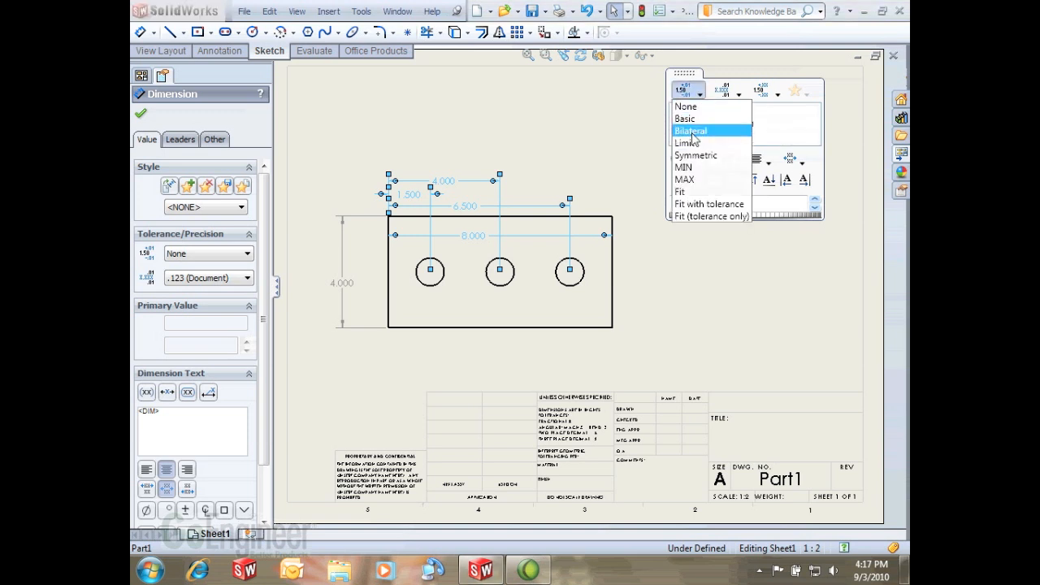
pyautogui.click(690, 129)
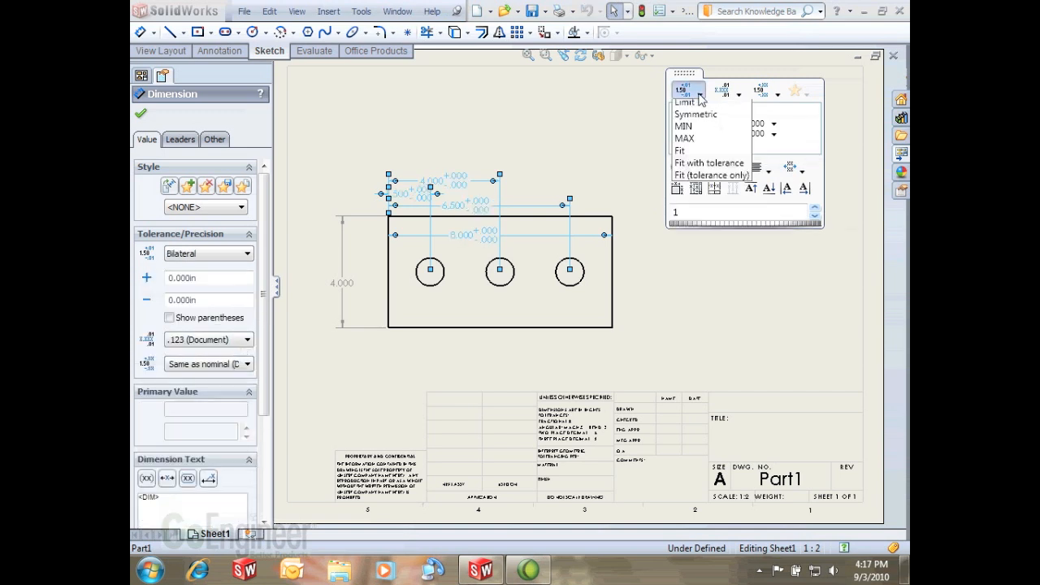
pyautogui.click(689, 101)
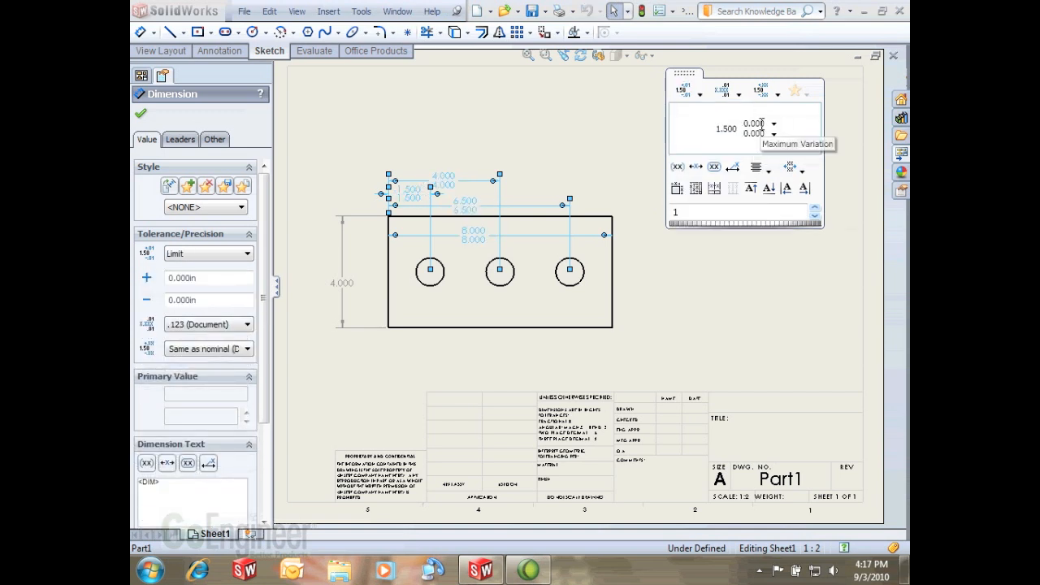
pyautogui.click(689, 89)
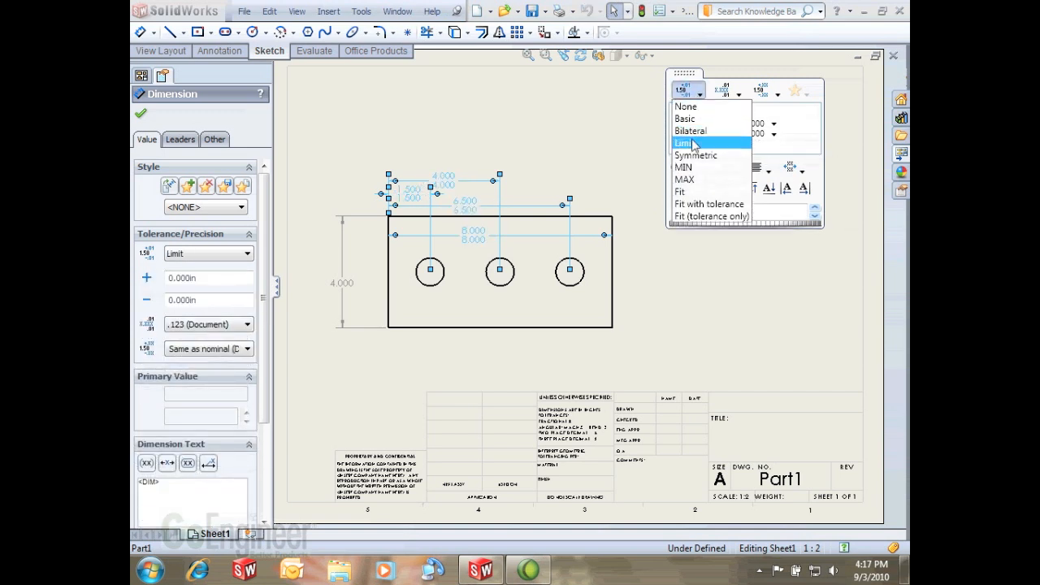
pyautogui.click(690, 130)
pyautogui.write('.01')
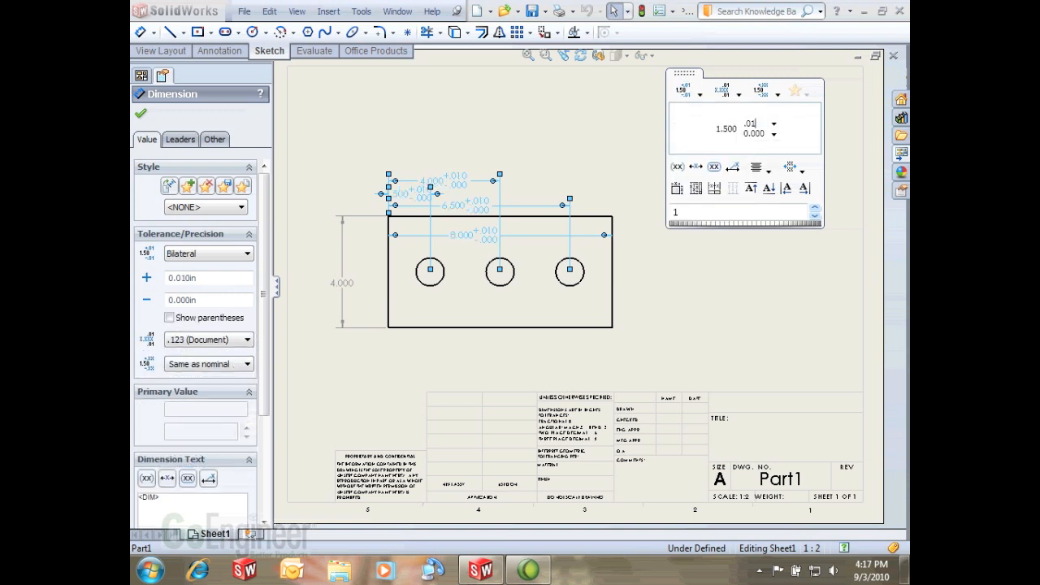
pyautogui.write('-0.020in')
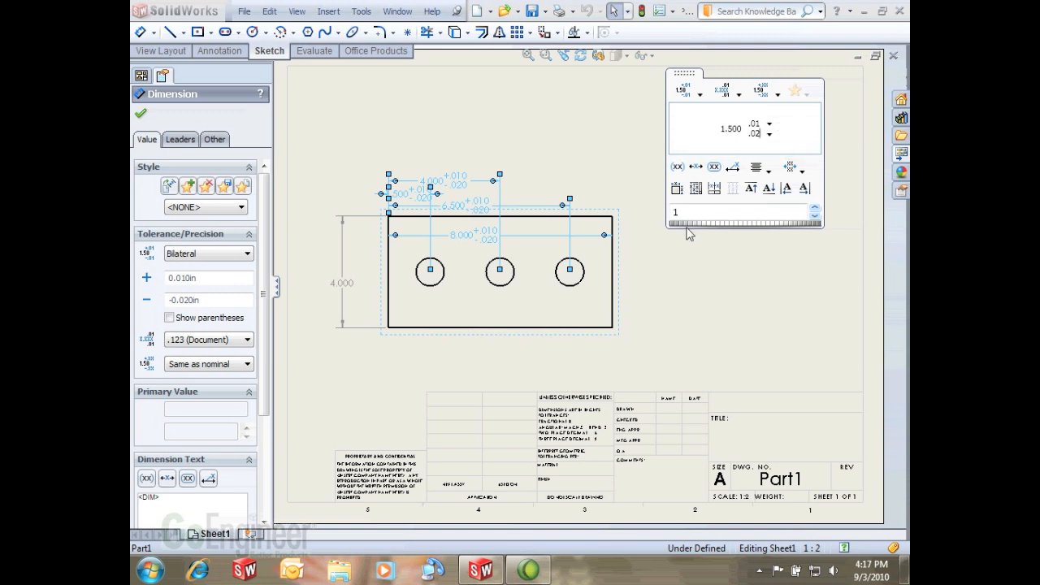
pyautogui.moveTo(676, 188)
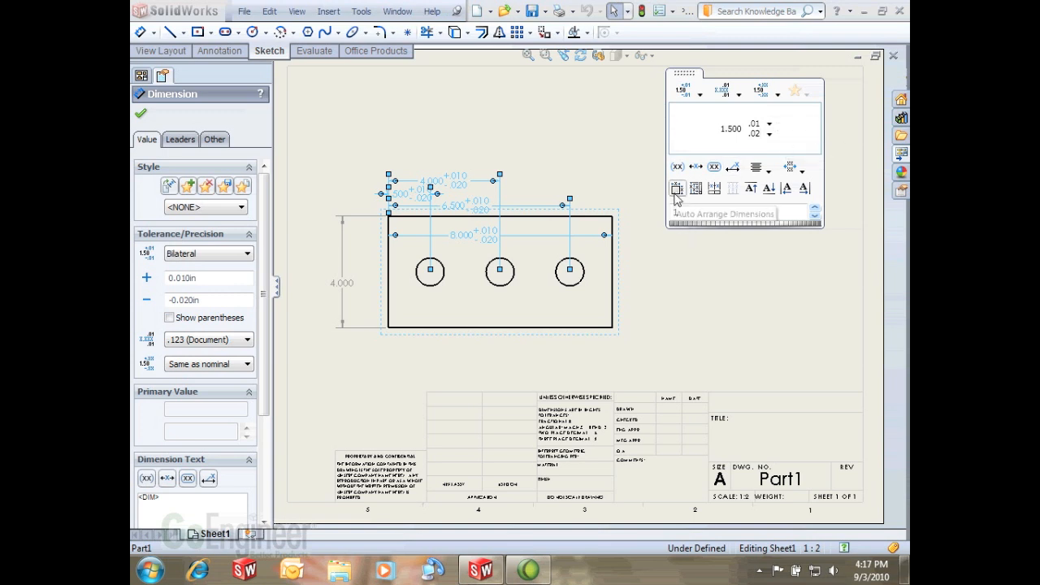
# - Auto-arrange the toleranced horizontal dimensions evenly above the block
pyautogui.click(676, 188)
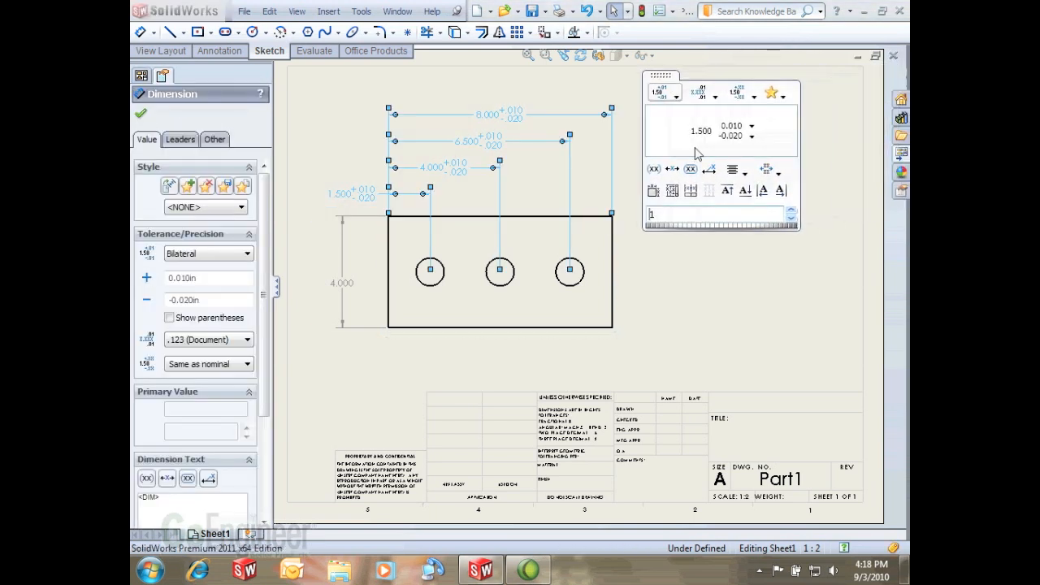
pyautogui.write('1.52')
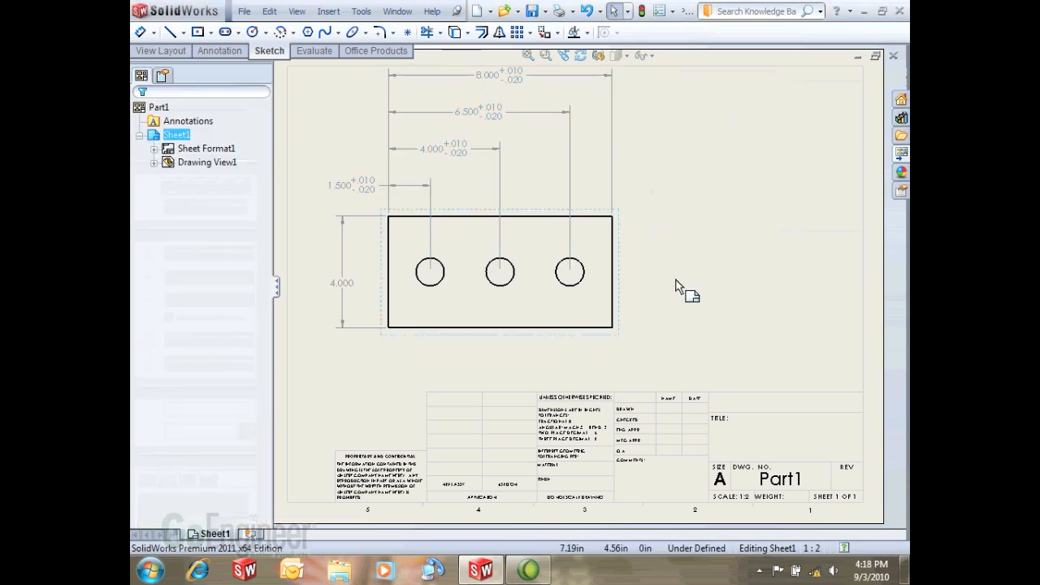
pyautogui.moveTo(597, 55)
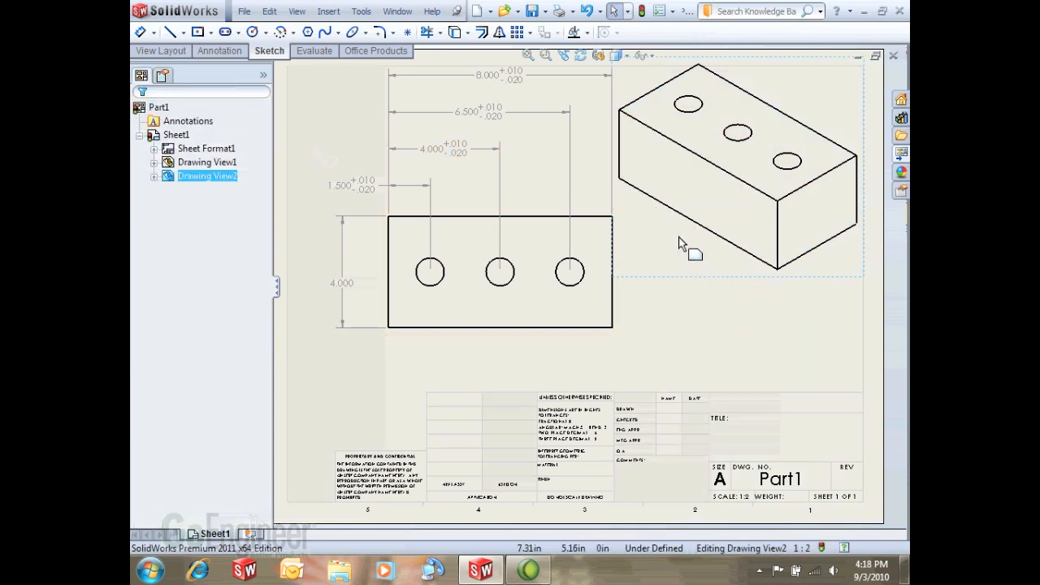
# - Place an isometric model view of the block at the top right of the sheet
pyautogui.click(739, 162)
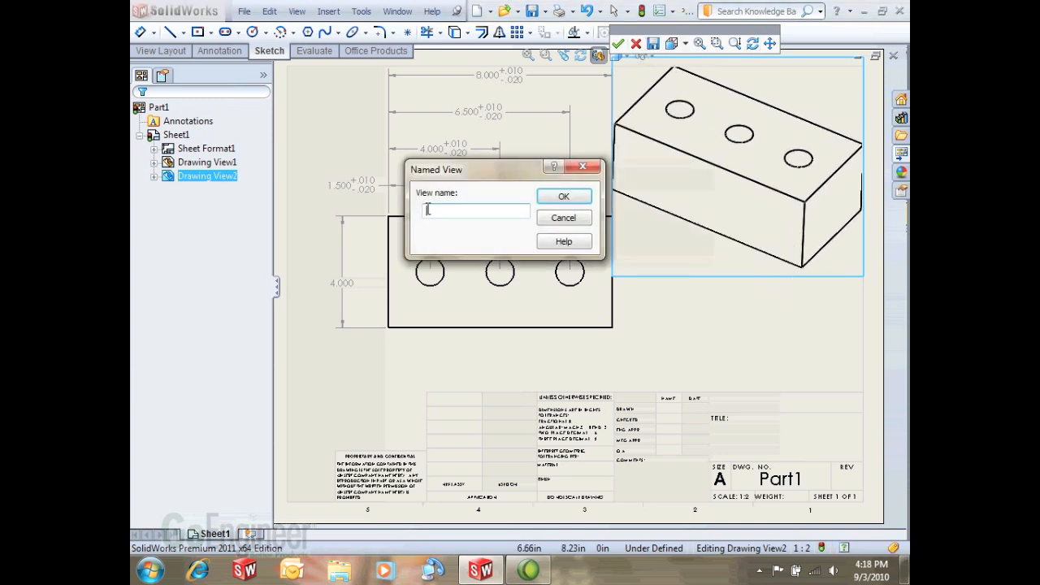
# - Save the isometric orientation as a named view called 'View'
pyautogui.write('View')
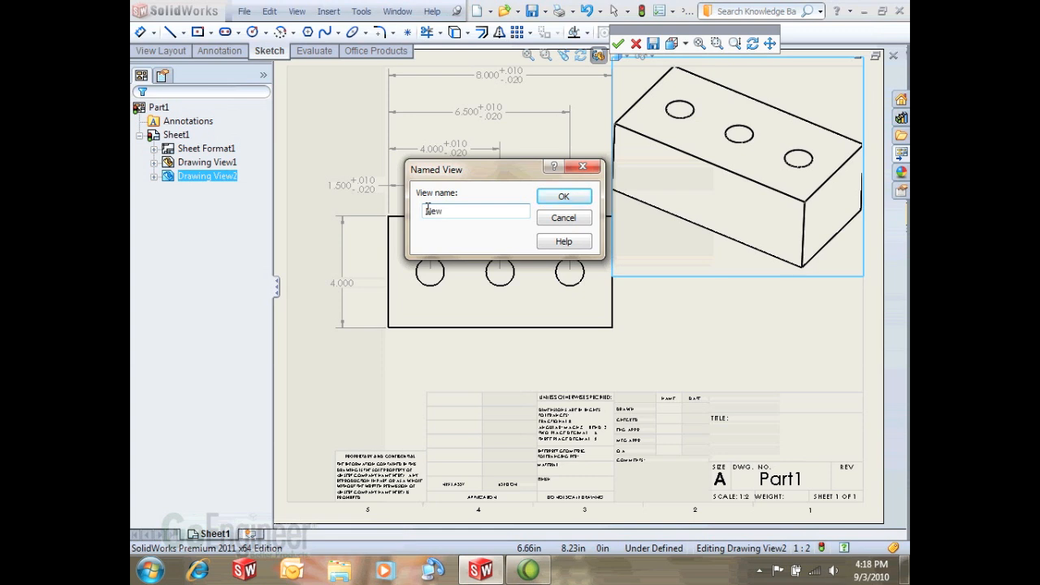
pyautogui.click(562, 195)
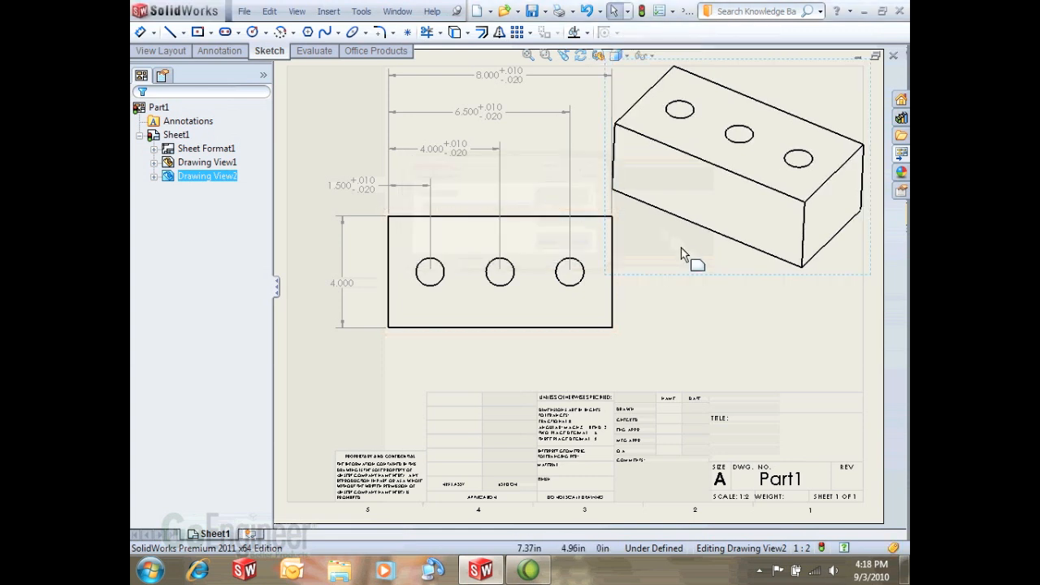